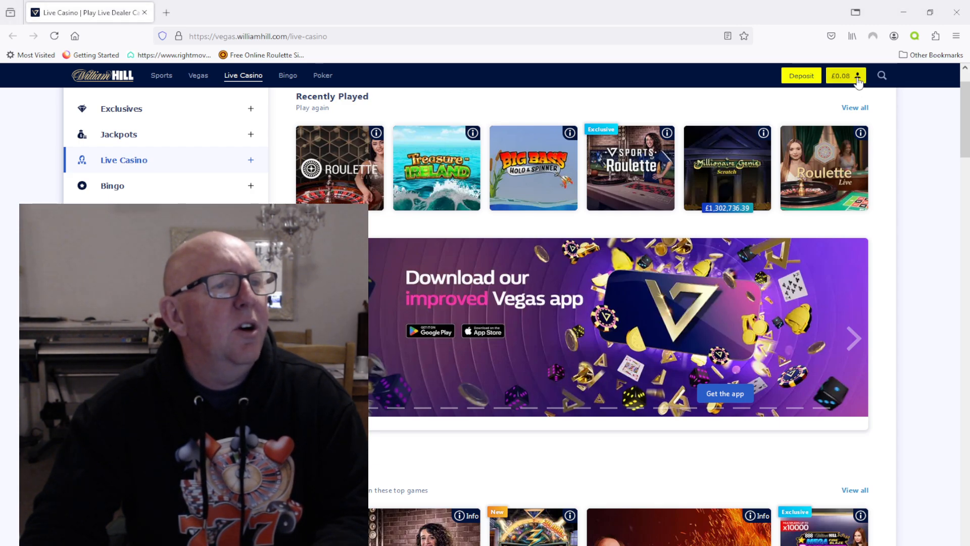
Show the My Account panel with the £0.08 cash balance and £202.03 monthly profit.
left_click(845, 76)
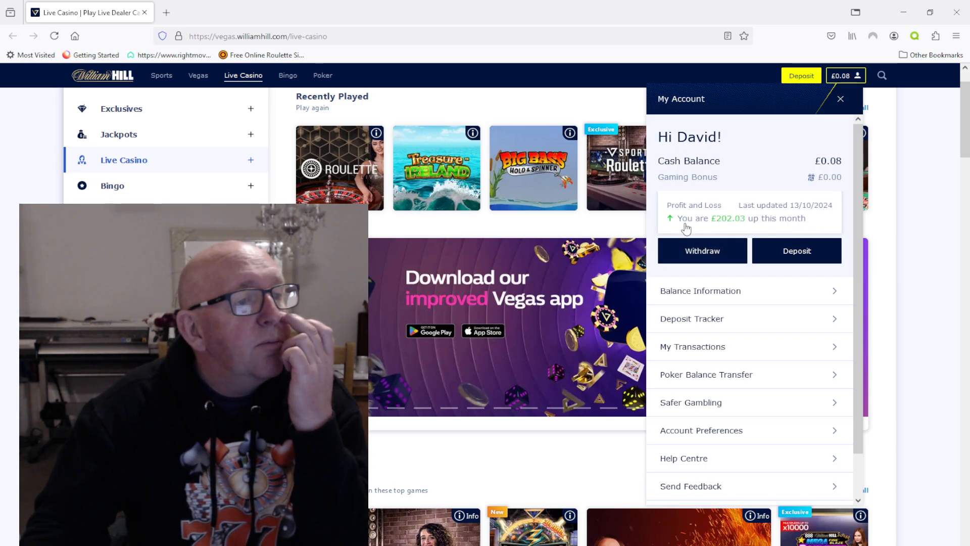
mouse_move(741, 234)
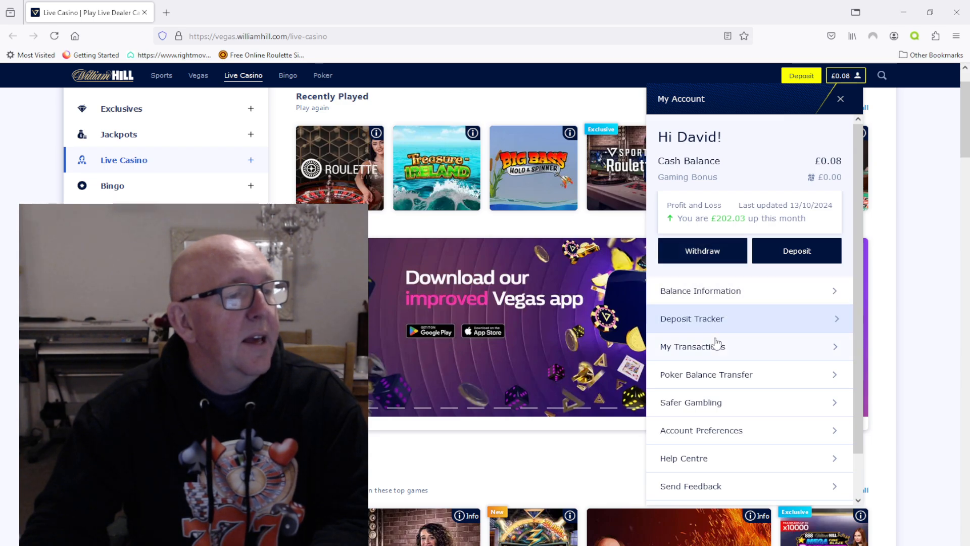
View the My Transactions summary: gaming up £202.03 and lifetime net deposit -£219.76.
left_click(691, 345)
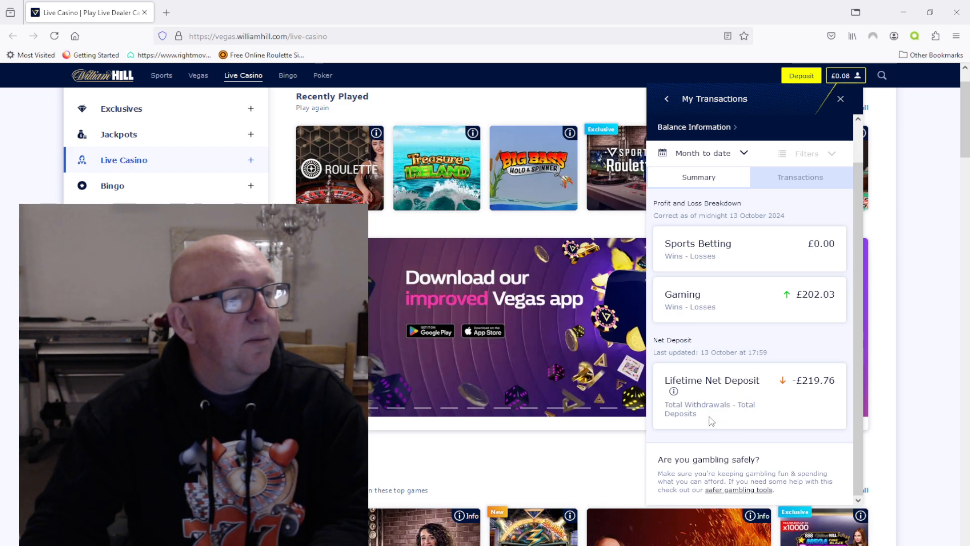
mouse_move(802, 396)
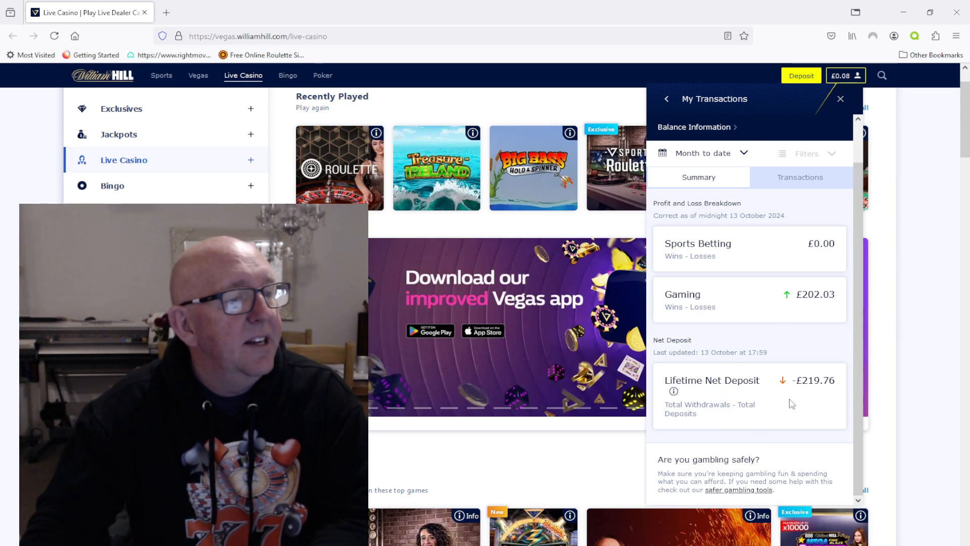
mouse_move(759, 398)
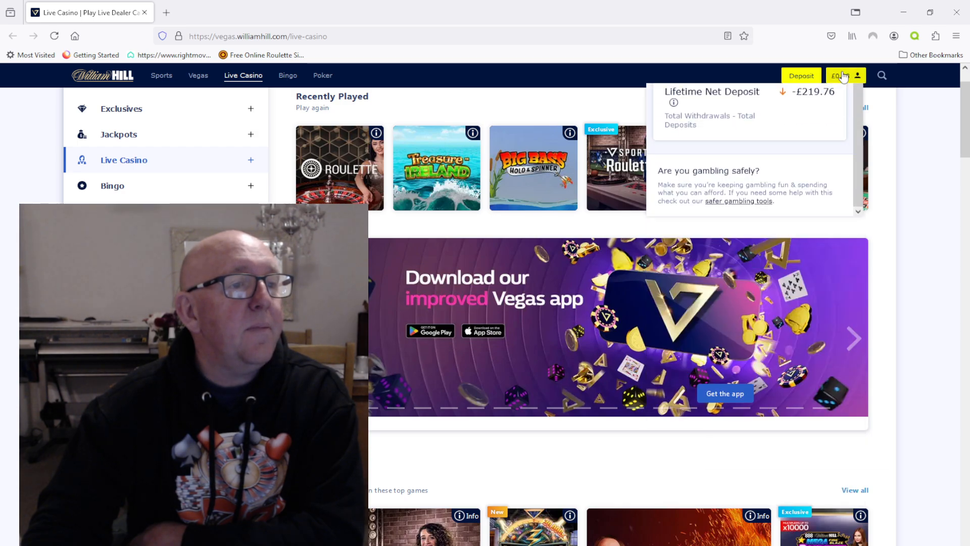
Dismiss the My Account panel, returning to the Live Casino lobby.
left_click(841, 76)
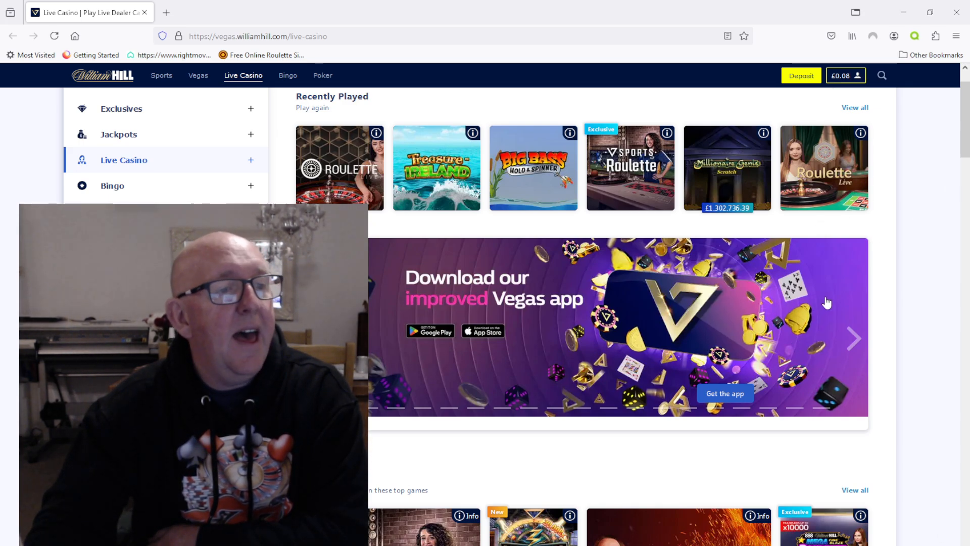
mouse_move(915, 297)
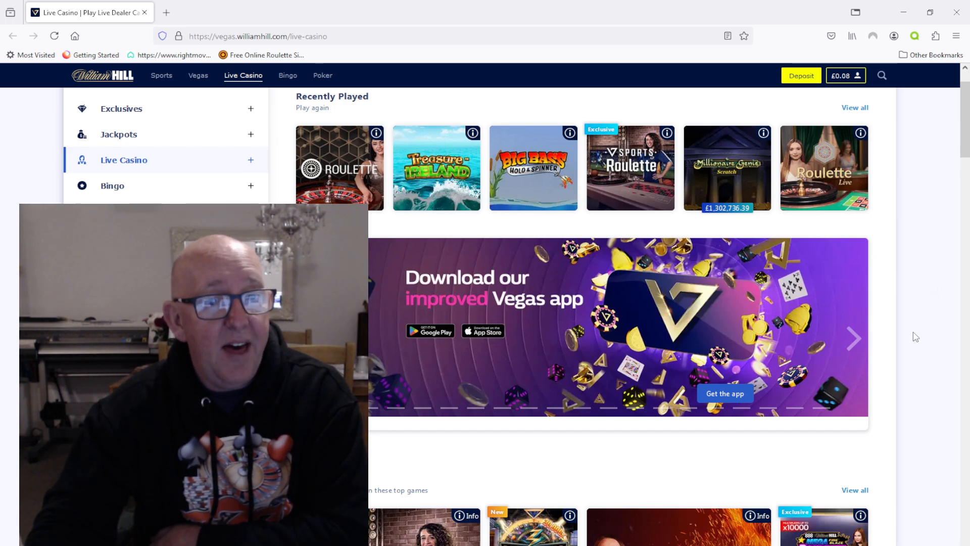
mouse_move(921, 322)
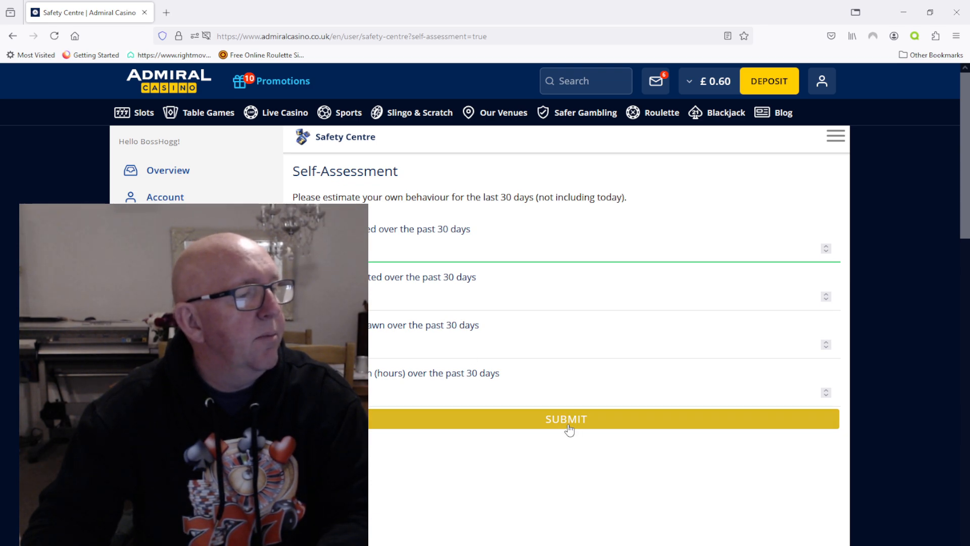
Submit the 30-day self-assessment estimates to see estimated versus actual results.
left_click(566, 419)
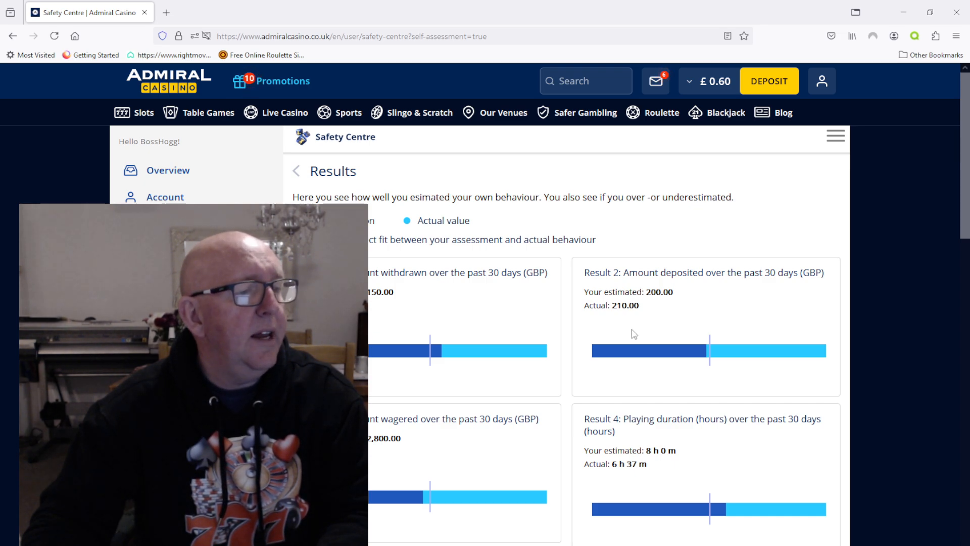
mouse_move(641, 289)
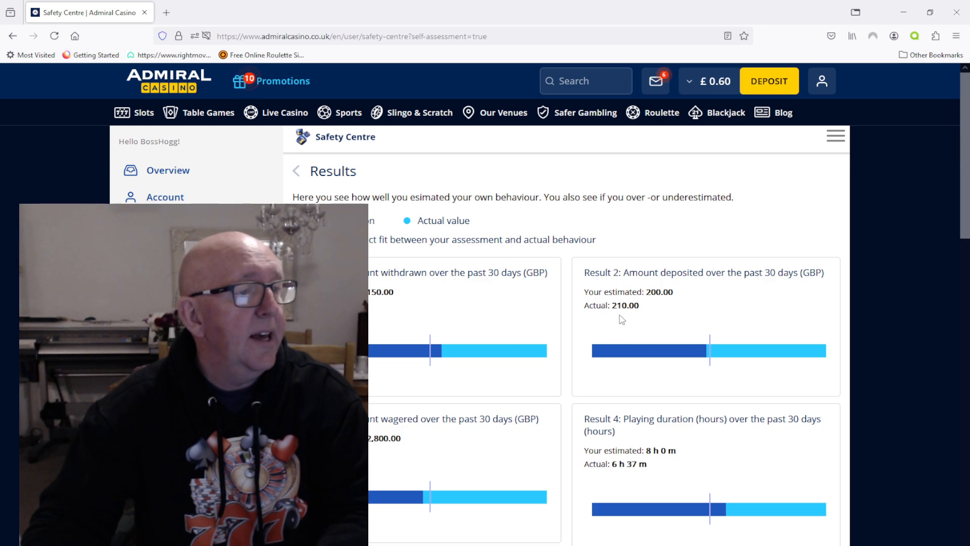
mouse_move(570, 396)
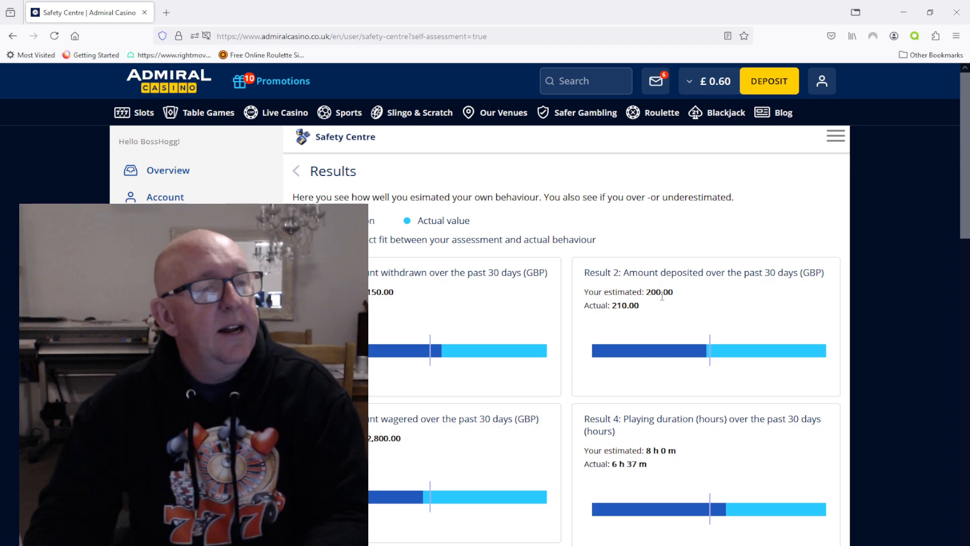
mouse_move(695, 254)
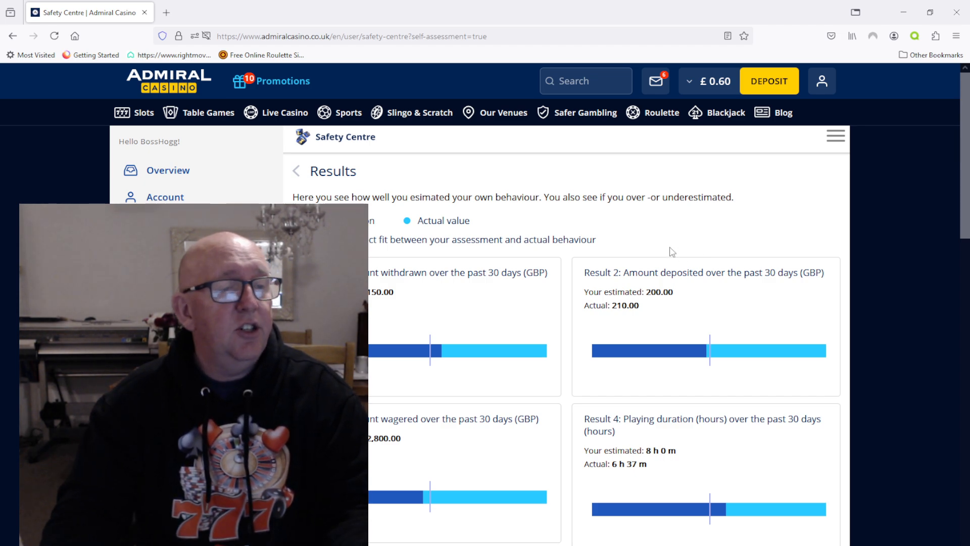
mouse_move(693, 250)
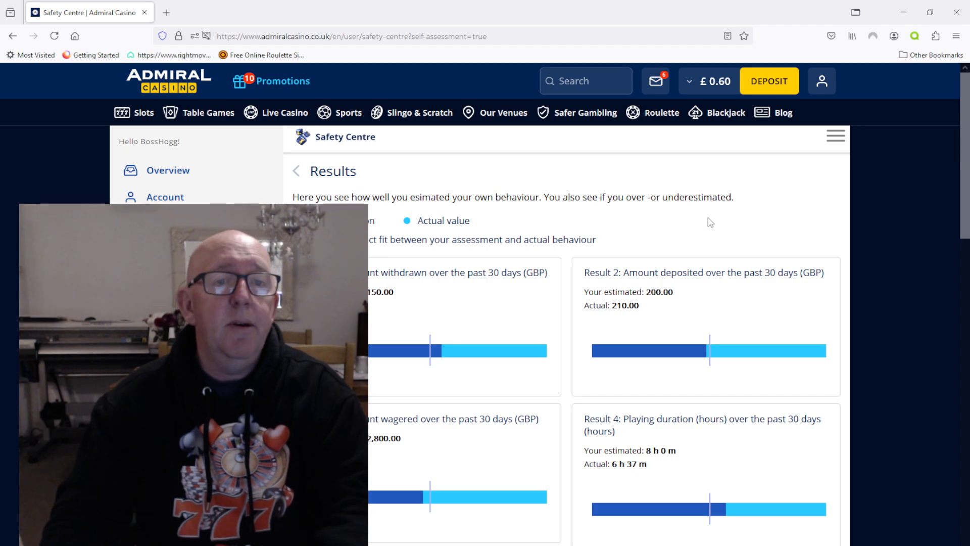
mouse_move(883, 234)
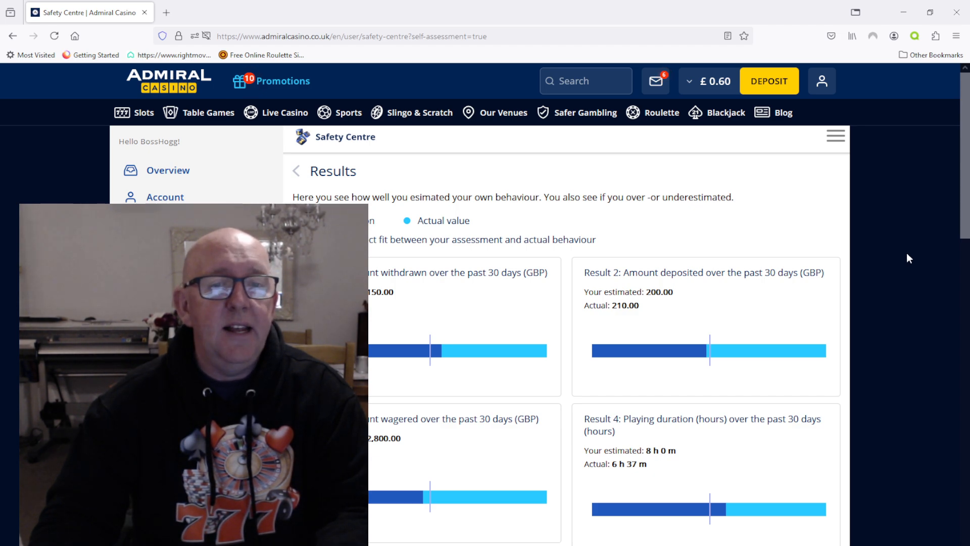
mouse_move(945, 243)
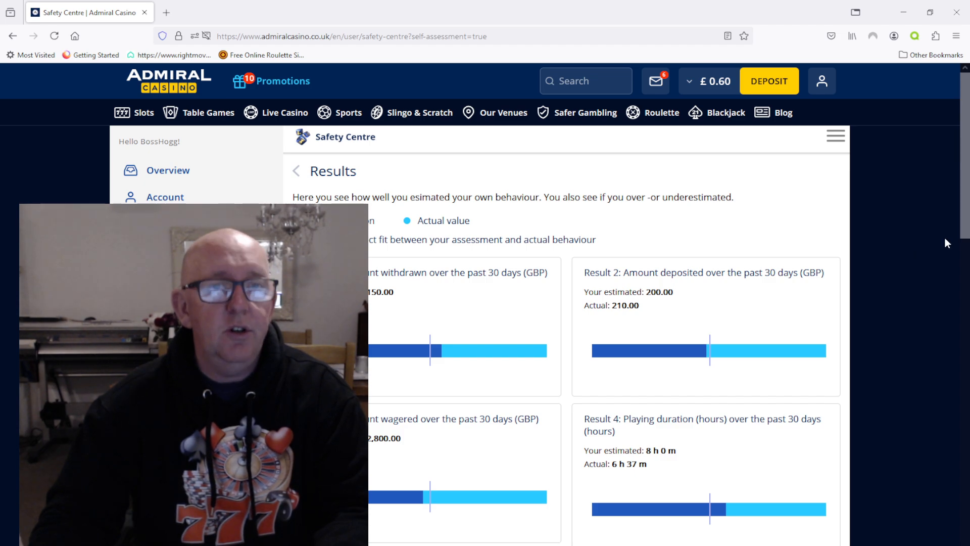